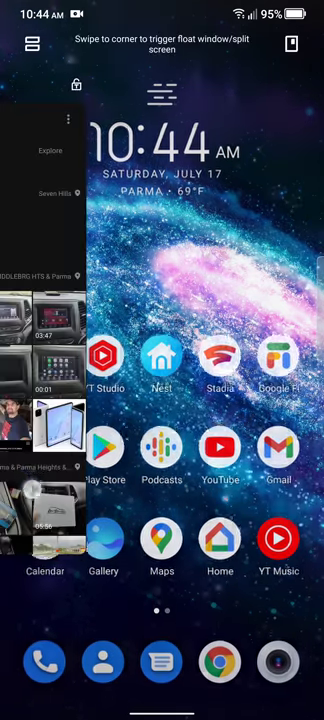
Swipe to Google Discover and browse several news cards down the feed
scroll(right, 3)
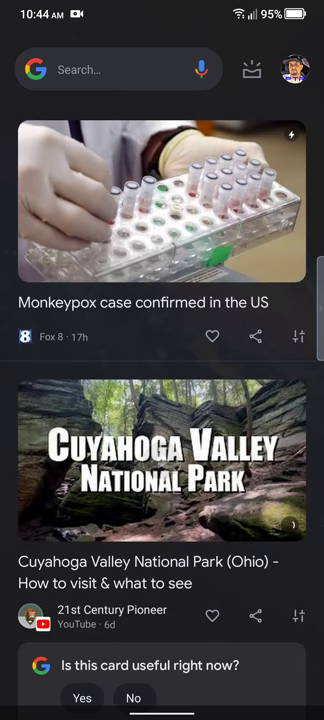
scroll(down, 3)
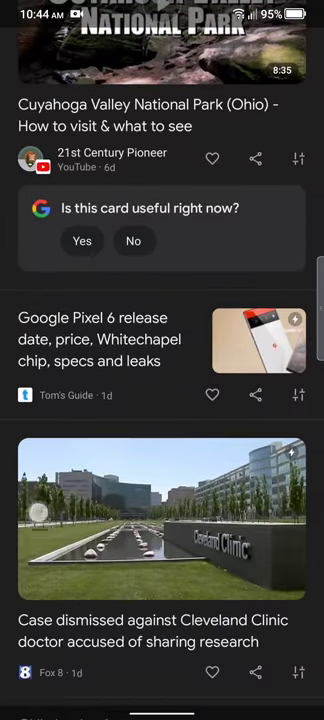
scroll(down, 3)
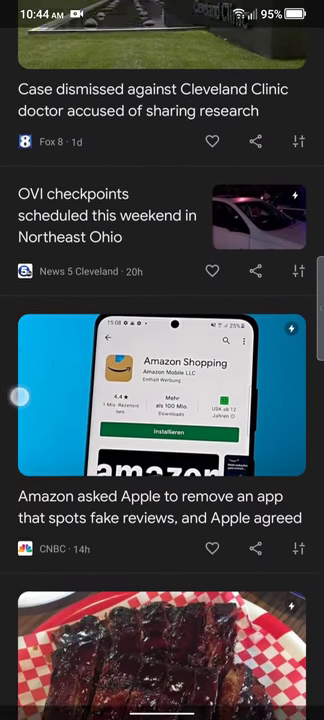
scroll(down, 3)
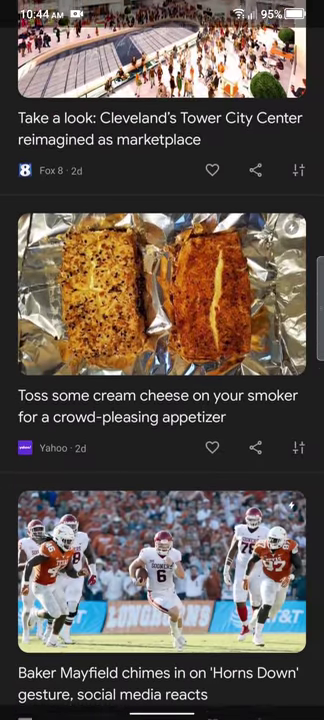
scroll(down, 3)
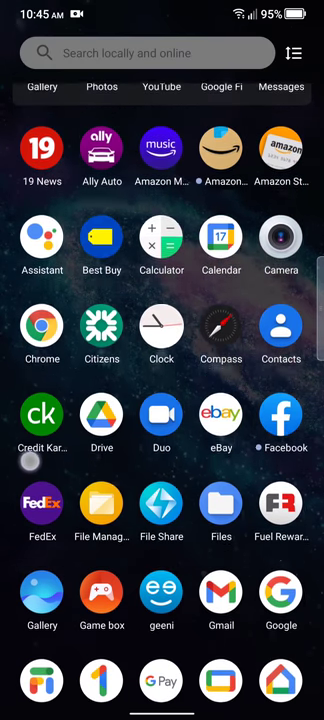
scroll(down, 3)
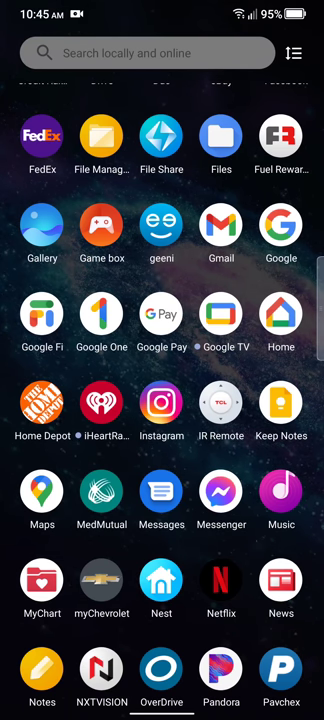
scroll(down, 3)
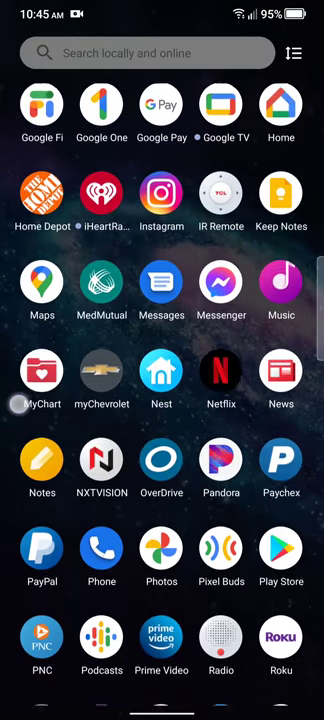
scroll(down, 3)
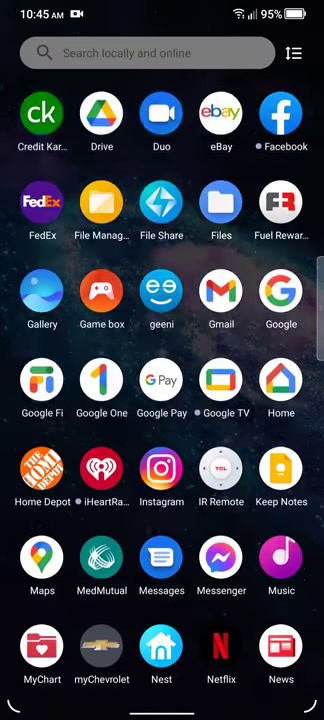
scroll(down, 3)
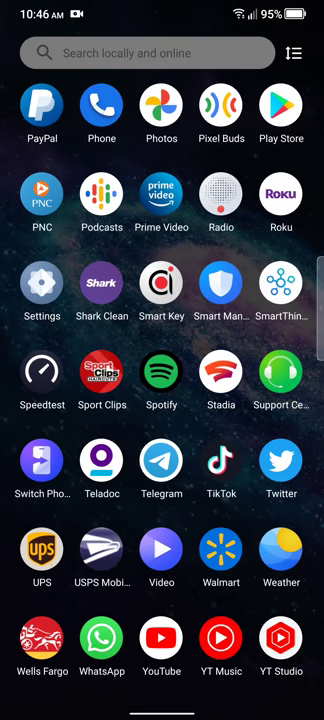
scroll(down, 3)
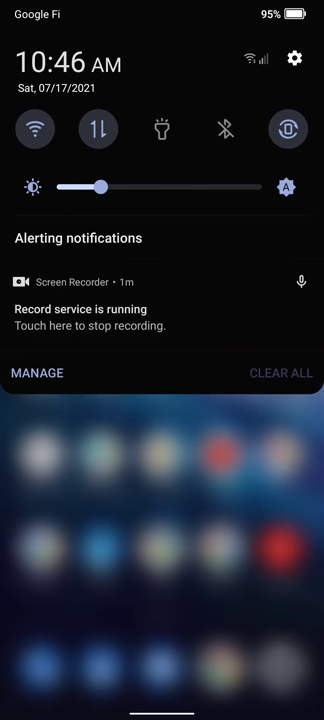
Pull down and expand the quick settings, then go to the main Settings list
scroll(down, 3)
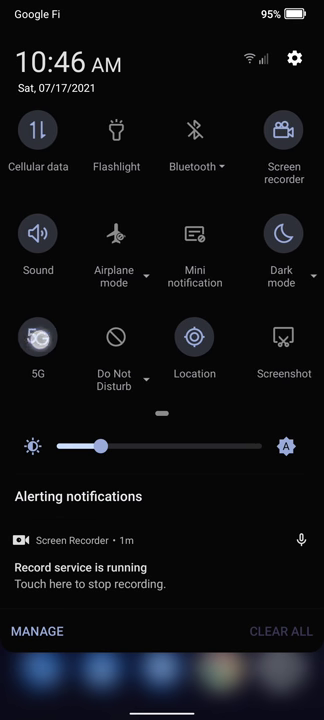
scroll(left, 3)
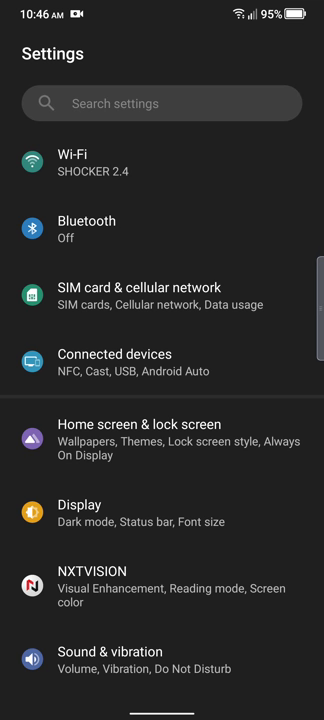
Go to Home screen & lock screen > Wallpapers and preview the galaxy live wallpaper
click(162, 364)
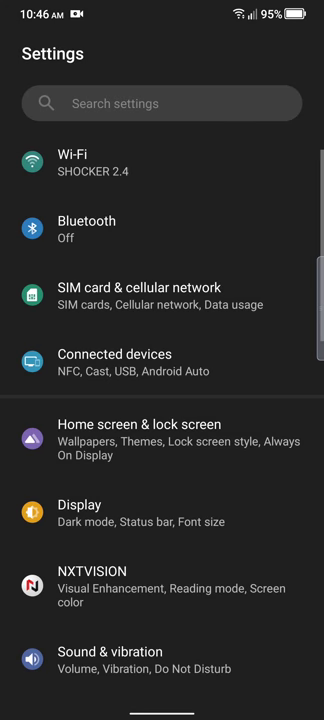
click(162, 436)
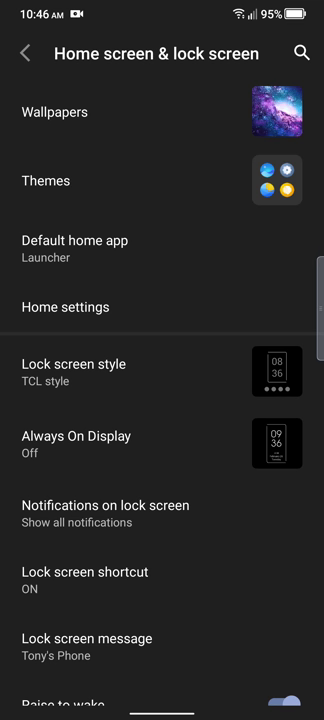
click(56, 112)
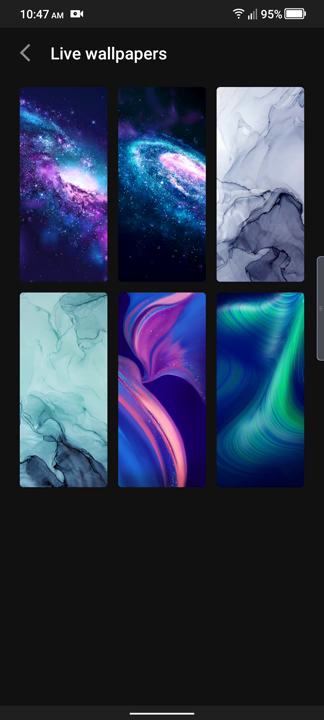
click(162, 400)
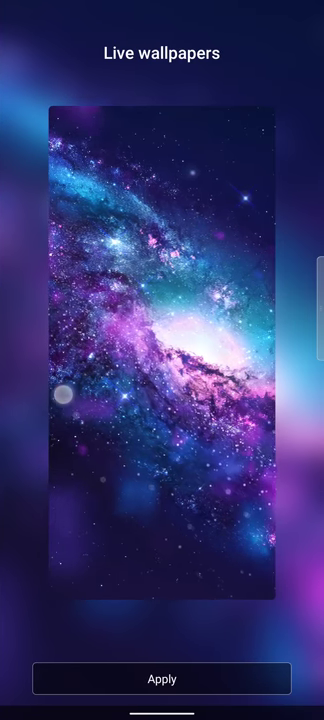
click(22, 52)
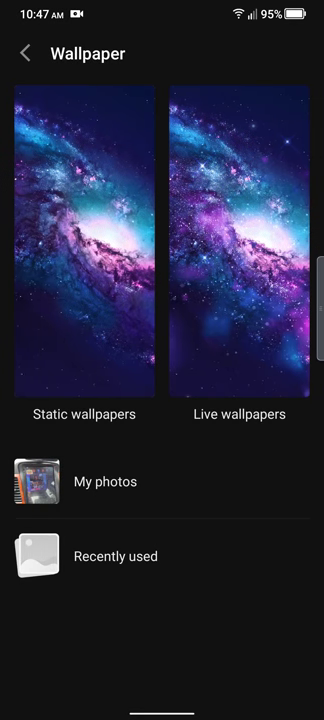
Browse the static wallpapers, then return to the Home screen & lock screen page
click(84, 244)
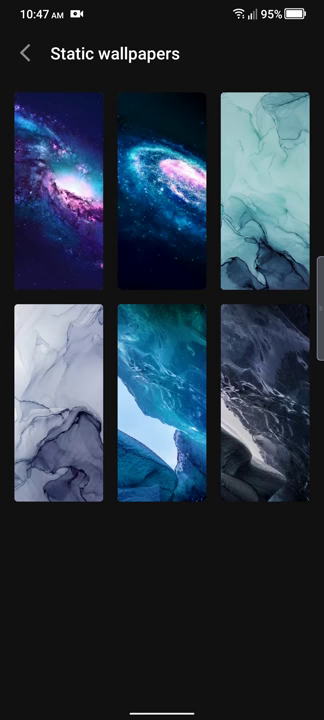
click(22, 52)
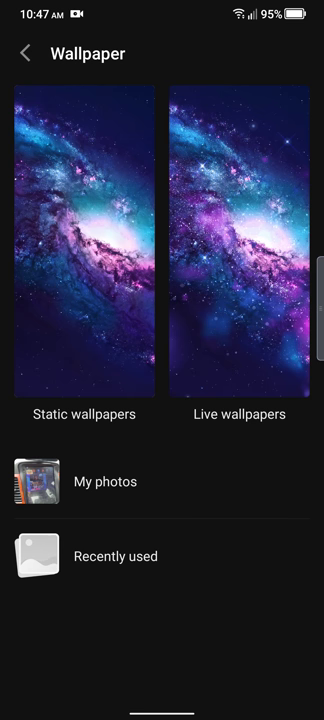
click(22, 52)
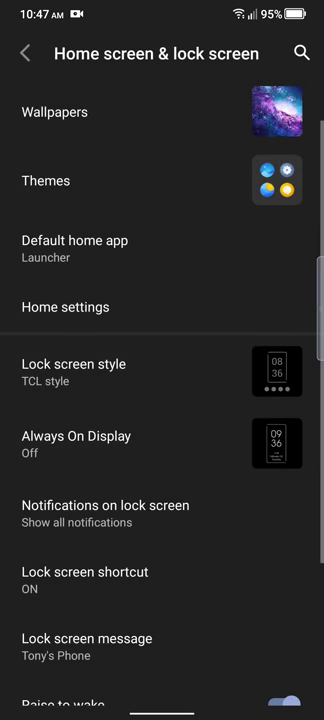
Browse the Round, Square and Free theme styles in Themes, then leave the gallery
click(44, 180)
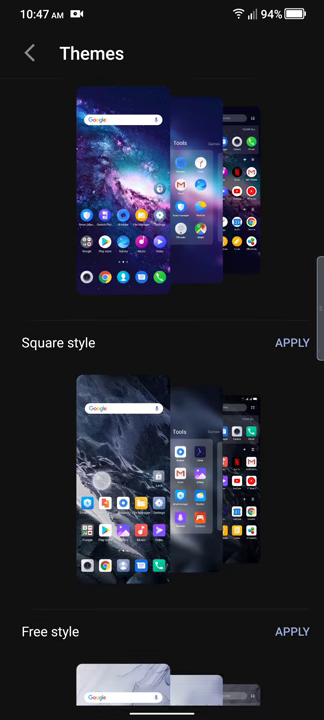
scroll(down, 3)
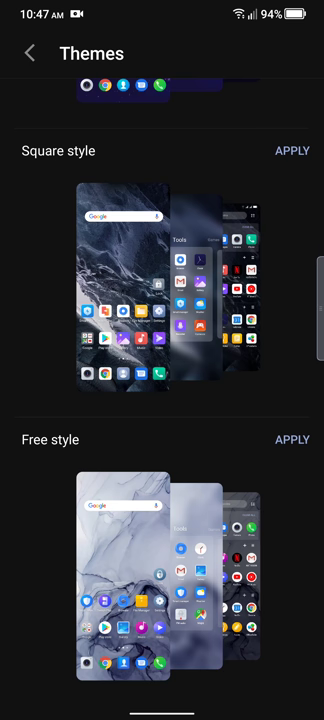
scroll(down, 3)
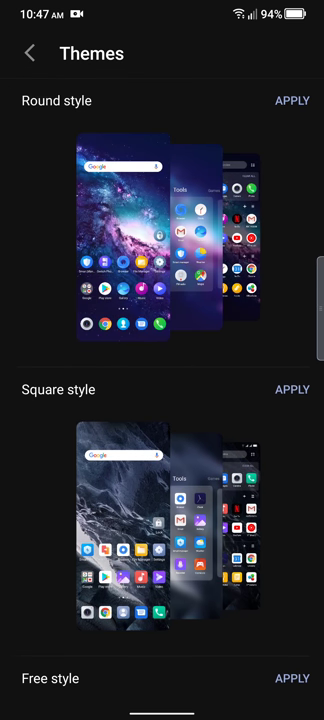
click(28, 52)
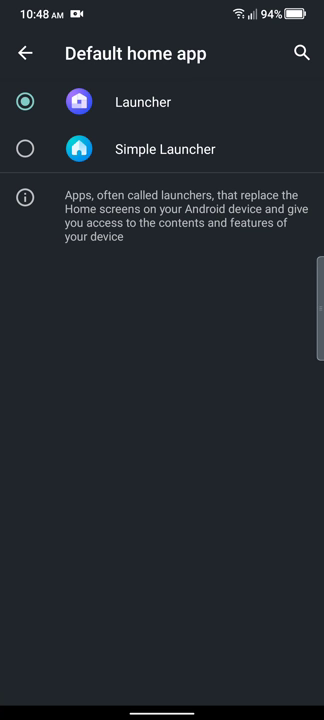
Make Simple Launcher the default home app, dismiss the notification request and view its side panel
click(24, 148)
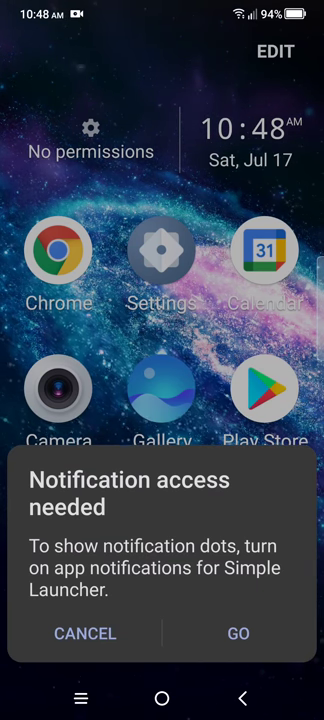
click(84, 632)
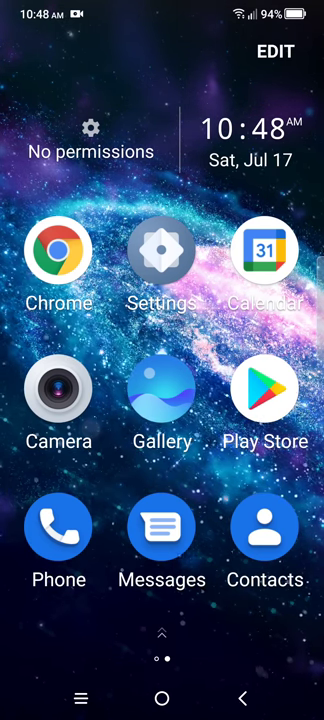
scroll(left, 3)
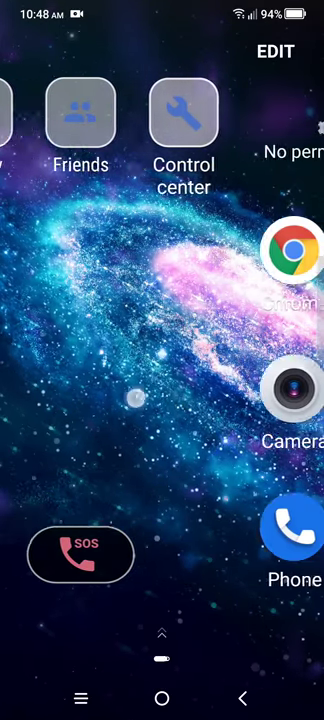
scroll(left, 3)
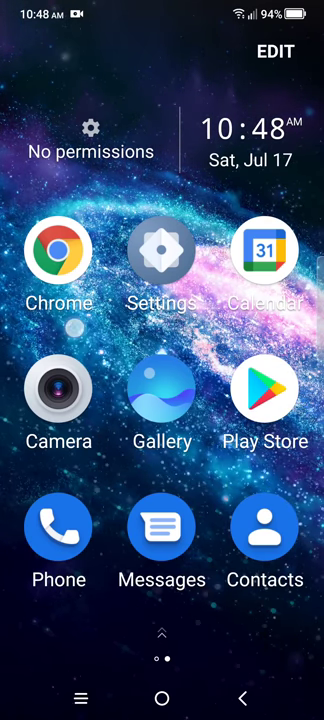
Scroll through the Simple Launcher app list and return to its home screen
scroll(up, 3)
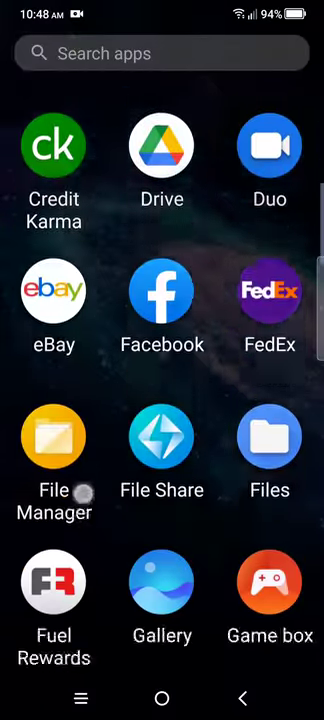
scroll(down, 3)
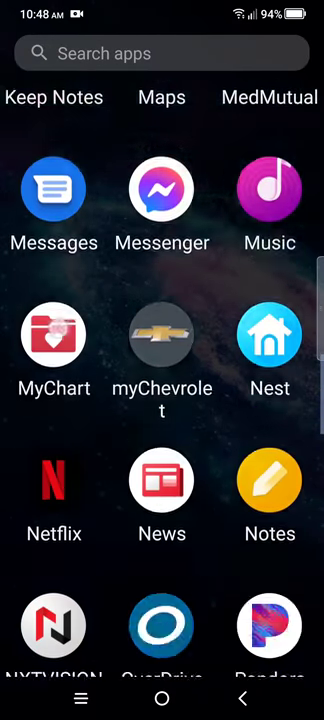
scroll(down, 3)
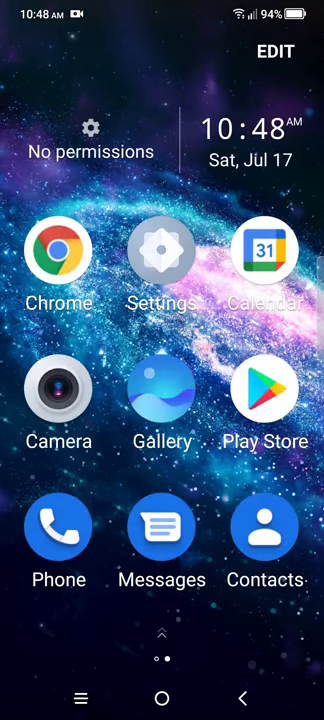
Go into Settings, view the Display page and return to the main list
click(160, 250)
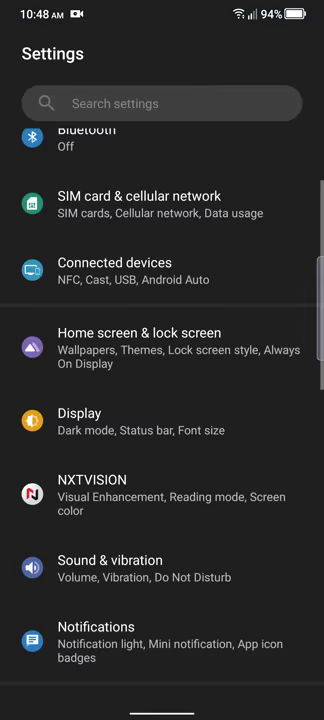
click(78, 420)
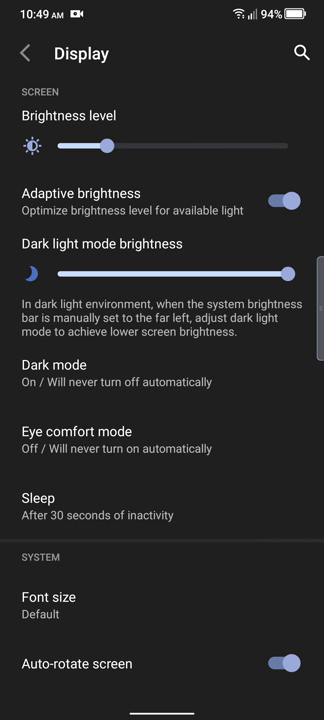
click(24, 52)
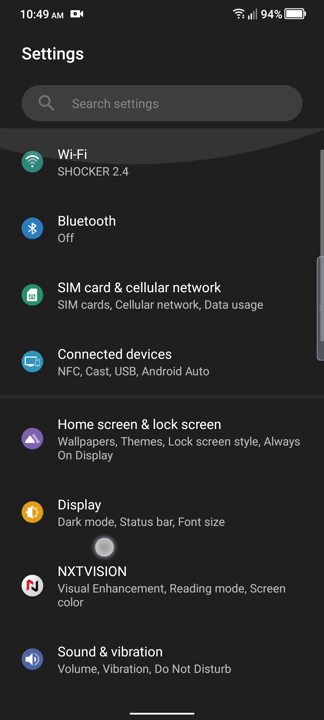
Scroll the settings list and reopen the Home screen & lock screen page
scroll(down, 3)
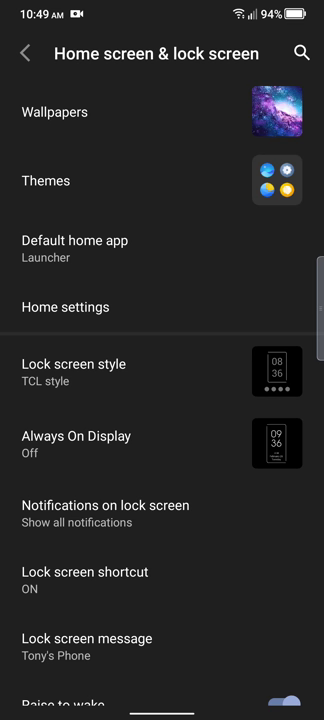
click(66, 306)
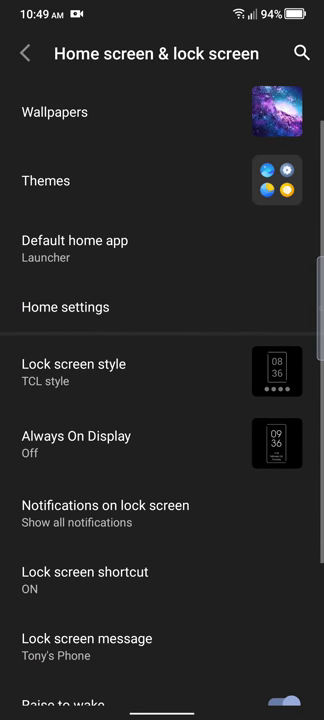
click(66, 308)
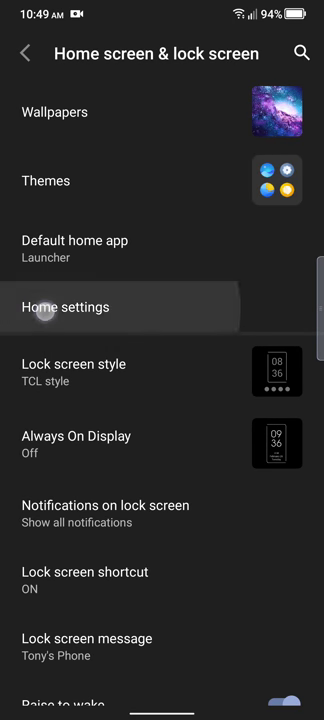
click(66, 308)
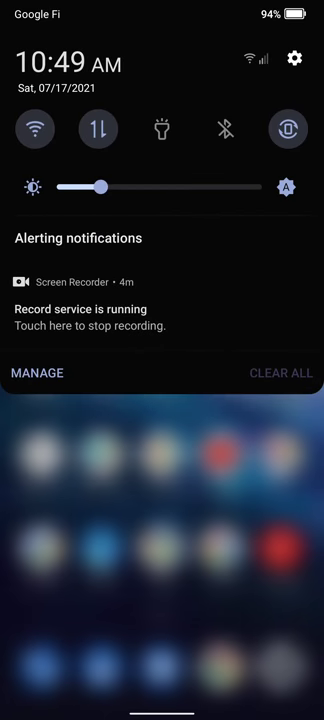
Dismiss the notification shade and show the Lock screen style choices (TCL style, Classic)
click(296, 56)
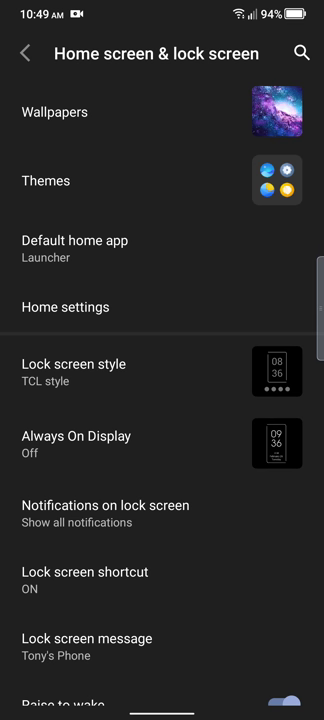
click(38, 390)
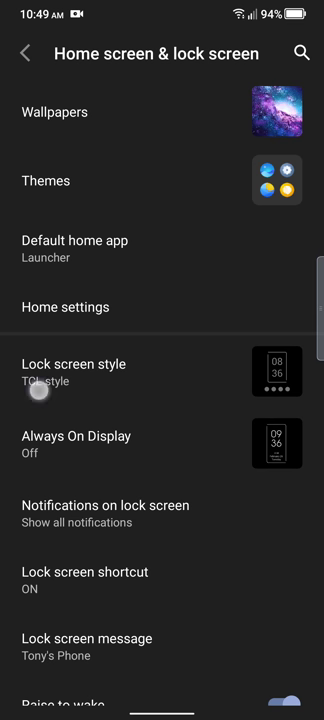
click(80, 370)
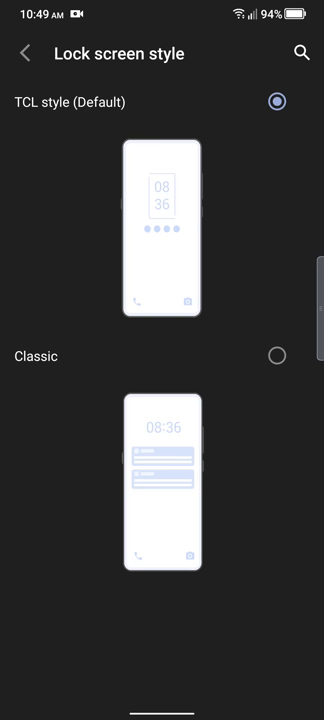
Turn on Always On Display and preview the custom style in Styles
click(22, 52)
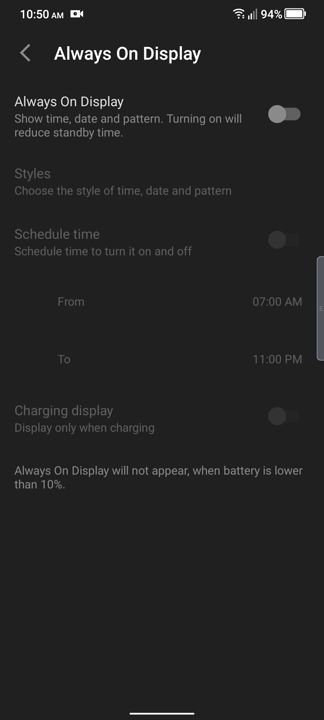
click(292, 110)
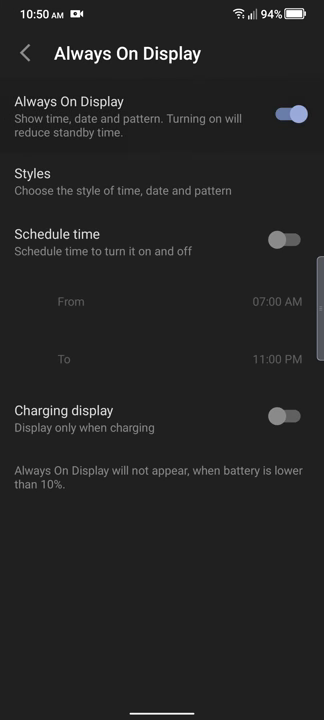
click(34, 172)
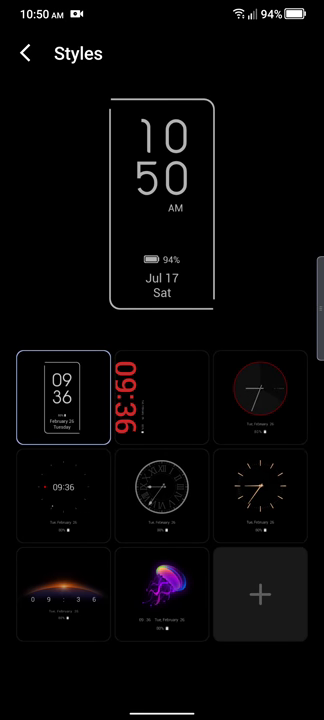
click(260, 596)
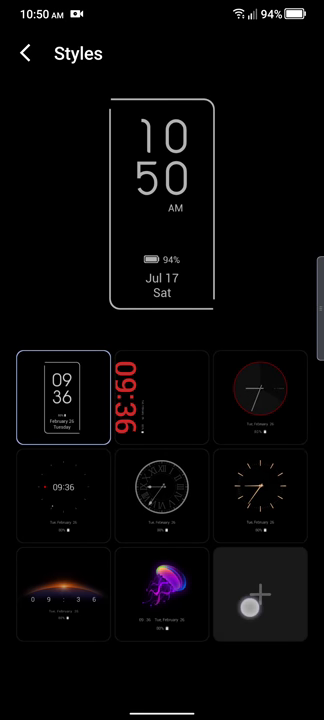
click(264, 596)
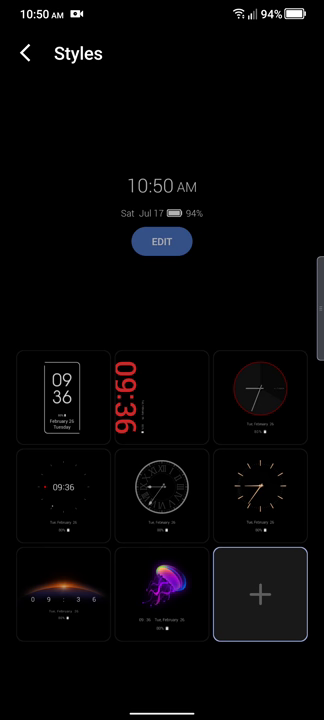
Return from Styles and show the Lock screen shortcut page with dial pad and camera
click(24, 52)
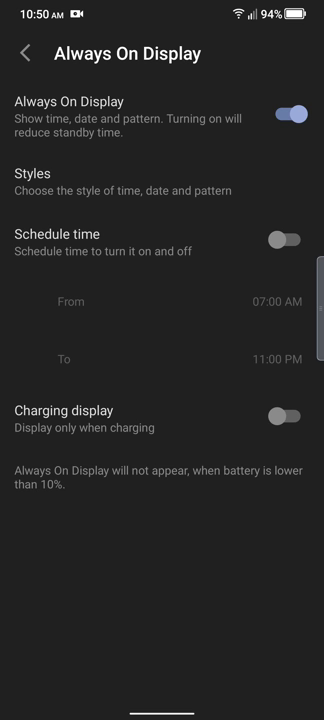
click(24, 52)
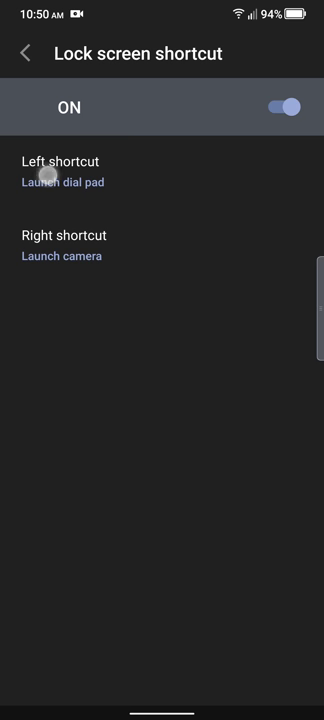
Return to the Home screen & lock screen list, now showing Always On Display as On
click(60, 160)
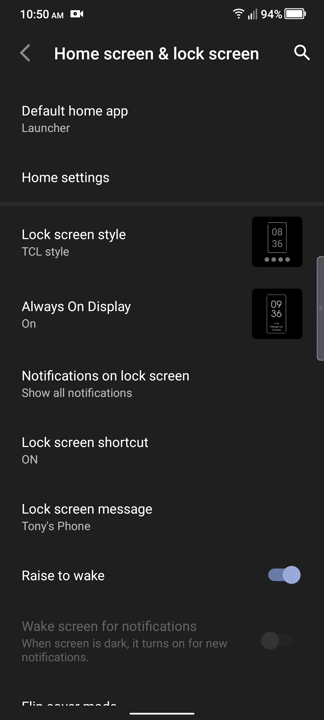
scroll(down, 3)
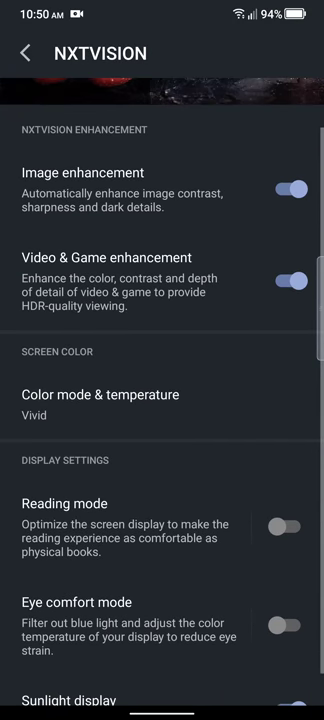
View the Vivid colour mode page, then move on to the Sound & vibration volume levels
scroll(up, 3)
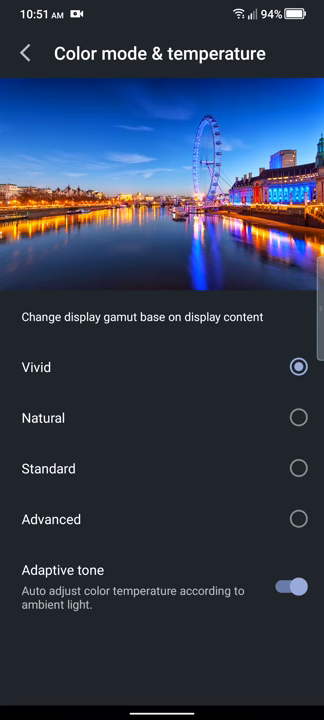
click(24, 54)
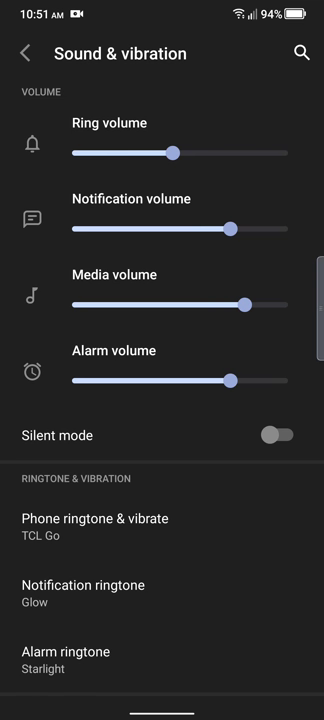
Reach Phone ringtone & vibrate in Sound & vibration and show its ringtone list
scroll(down, 3)
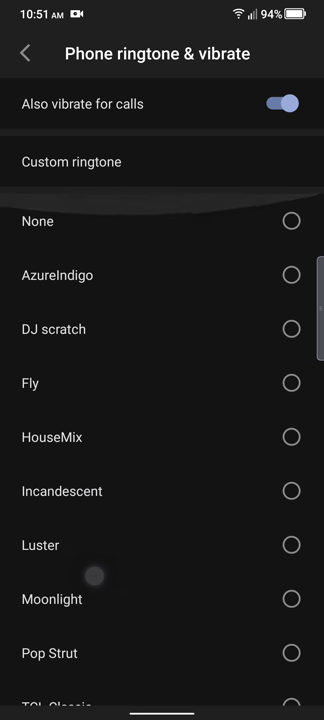
Preview several phone ringtones such as AzureIndigo and Twitchy from the list
click(292, 276)
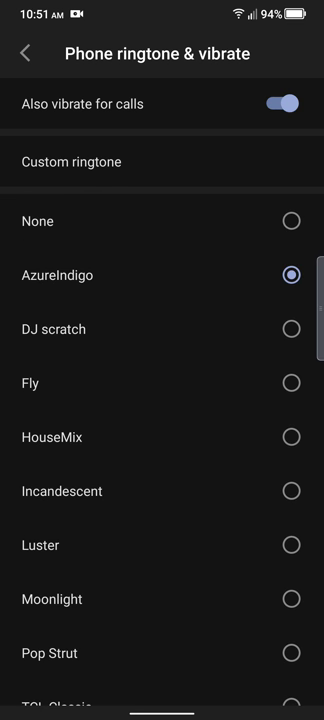
click(292, 328)
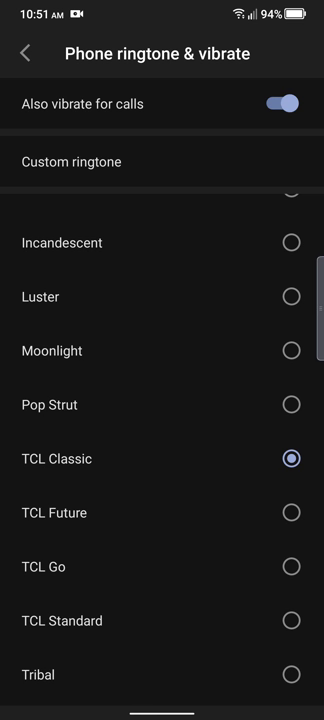
click(292, 512)
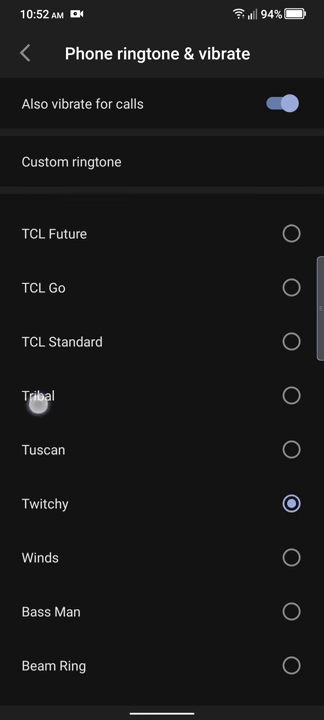
scroll(down, 3)
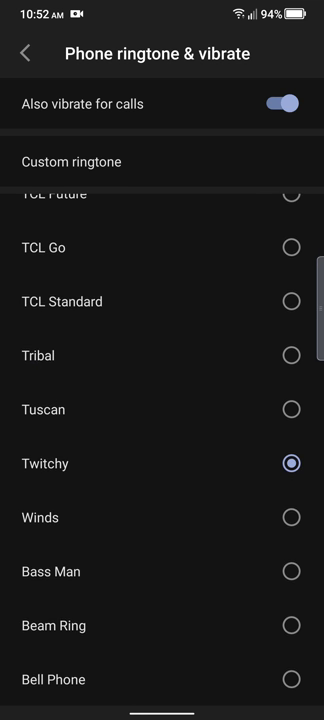
click(292, 516)
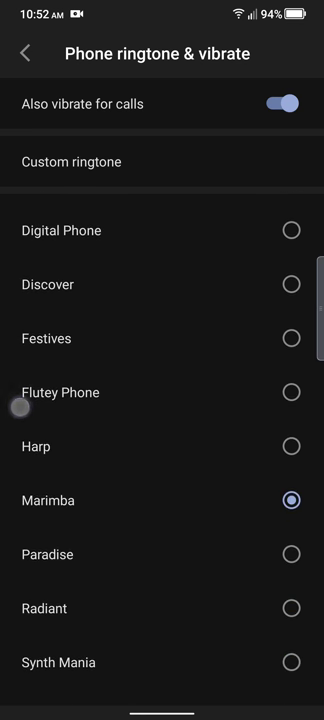
Turn off Also vibrate for calls, choose TCL Go as ringtone, and go to Notification ringtone
click(292, 608)
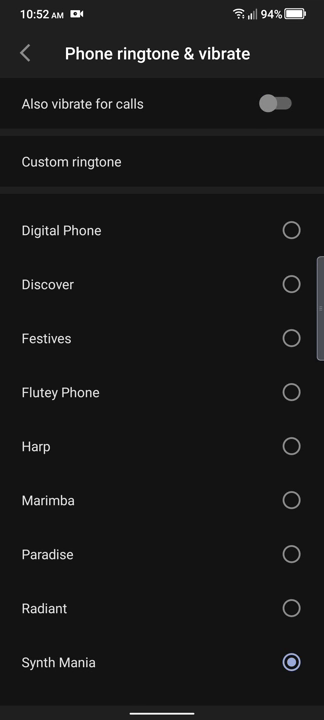
scroll(down, 3)
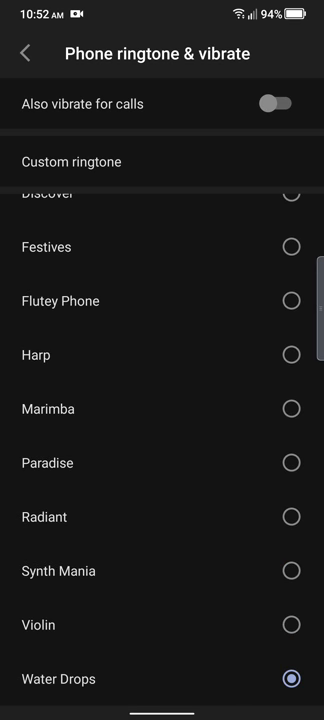
scroll(down, 3)
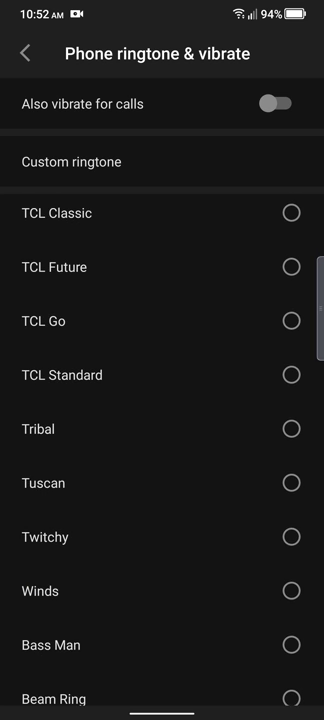
click(292, 320)
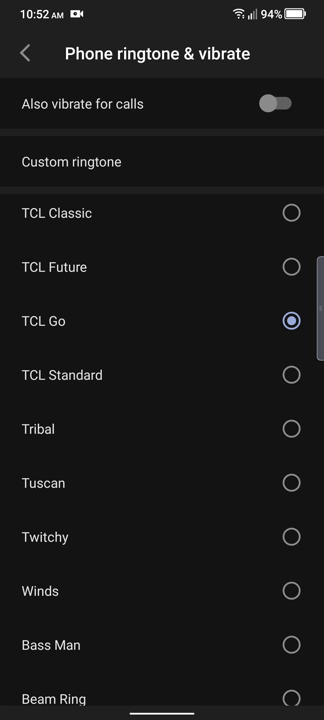
click(24, 54)
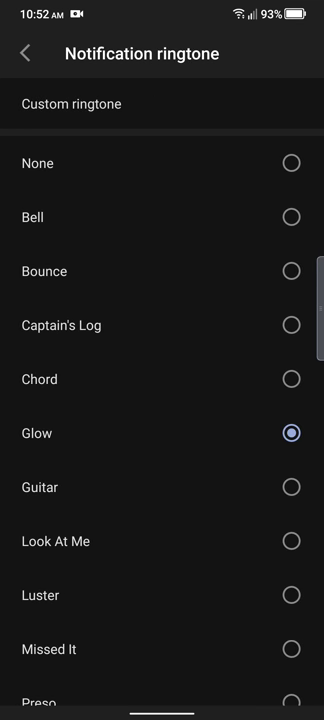
Preview notification sounds Guitar, Luster, Wood, Chord and Glow
click(292, 488)
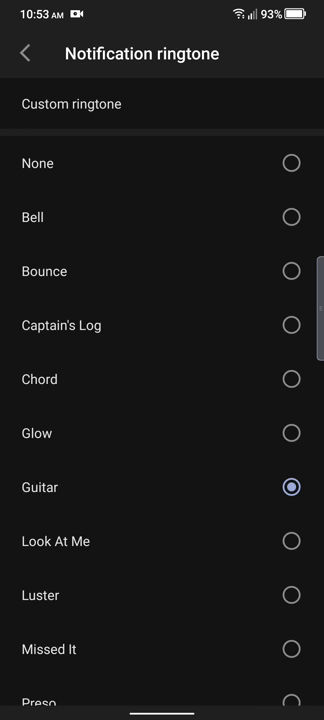
click(292, 540)
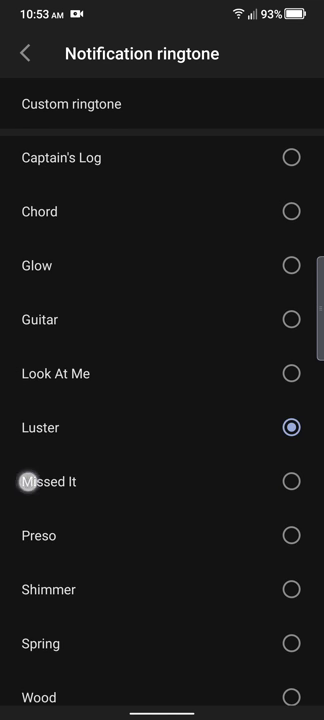
click(292, 588)
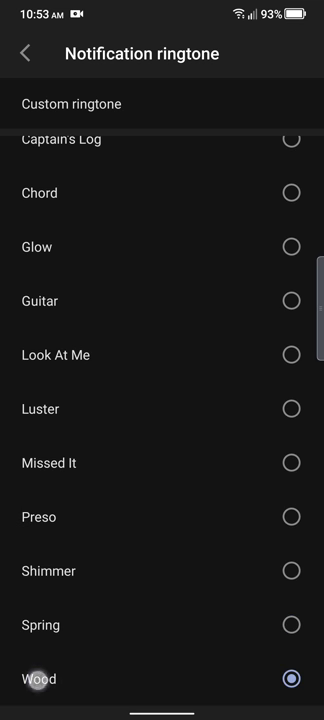
click(292, 192)
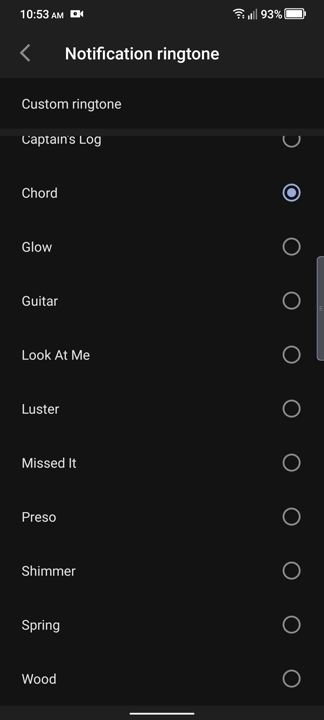
click(292, 248)
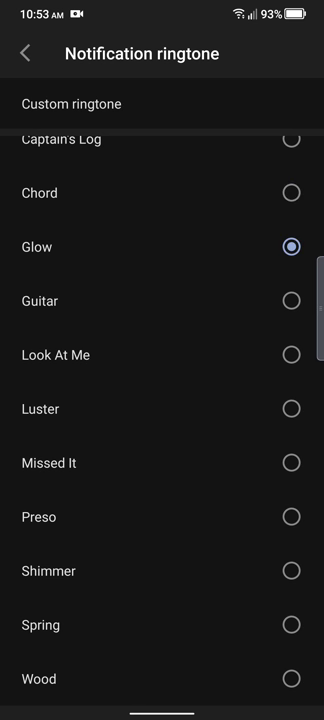
Try Bounce and Captain's Log, settle on Chord, and return to Sound & vibration
click(292, 192)
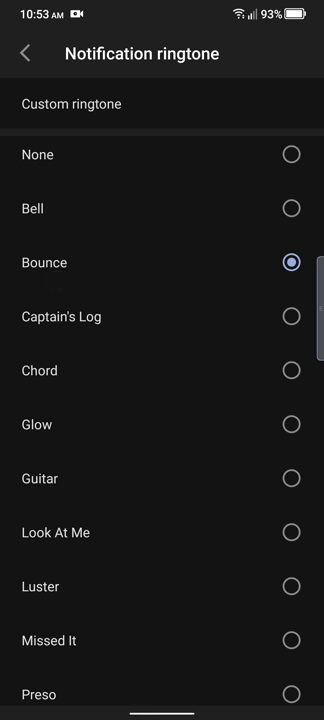
click(292, 210)
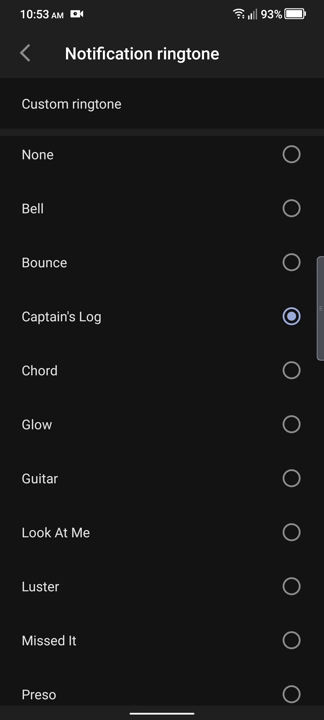
click(292, 370)
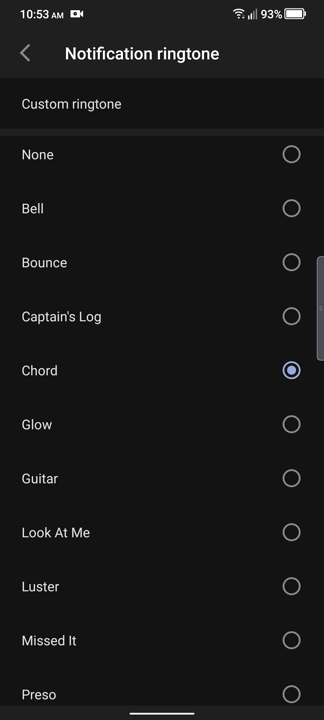
click(22, 52)
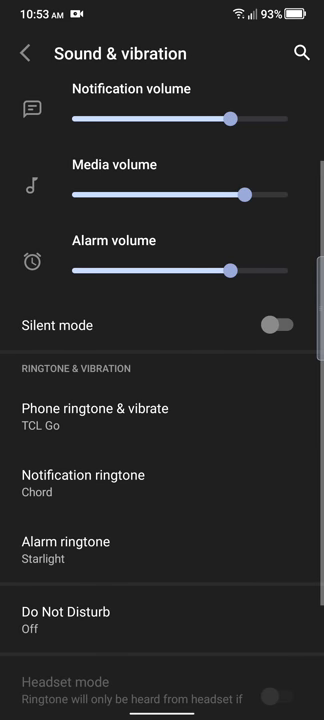
Choose Rolling Awake as the alarm ringtone and move on to Do Not Disturb
click(64, 540)
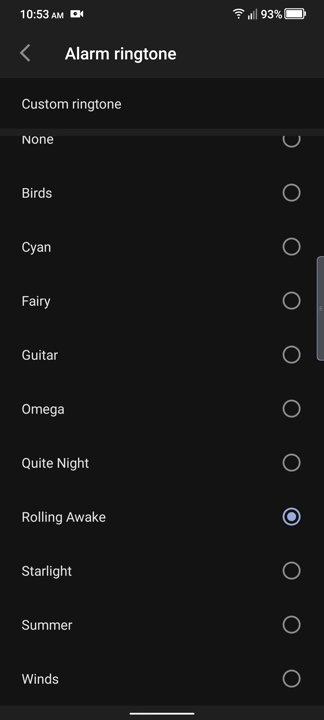
click(24, 52)
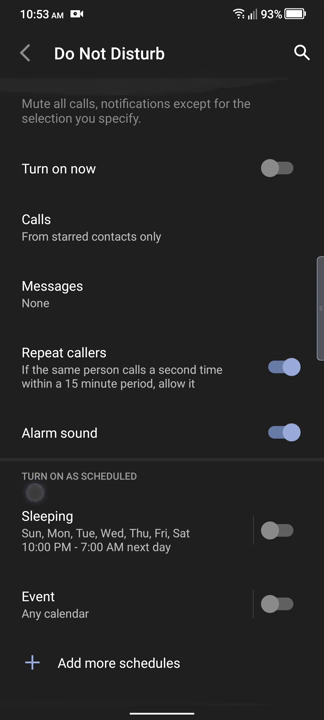
Back out of Do Not Disturb and Sound & vibration to the main Settings list
click(24, 52)
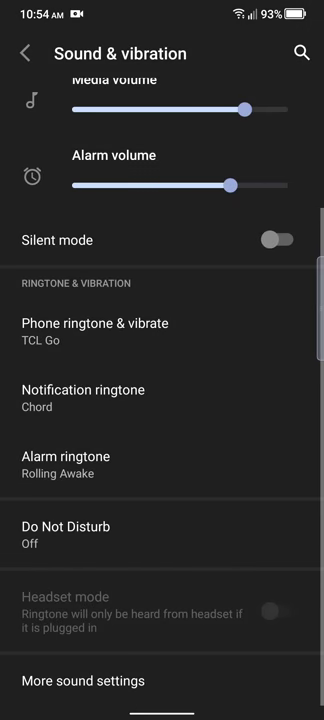
click(82, 680)
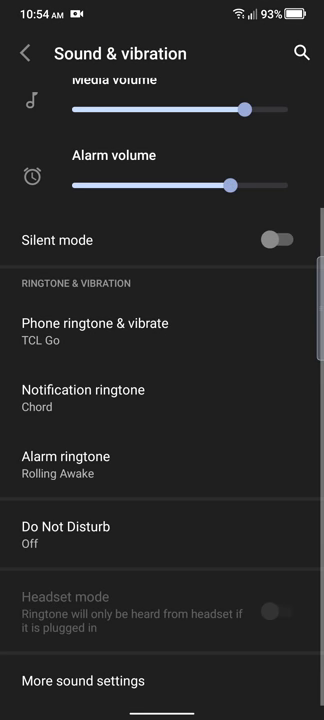
click(22, 52)
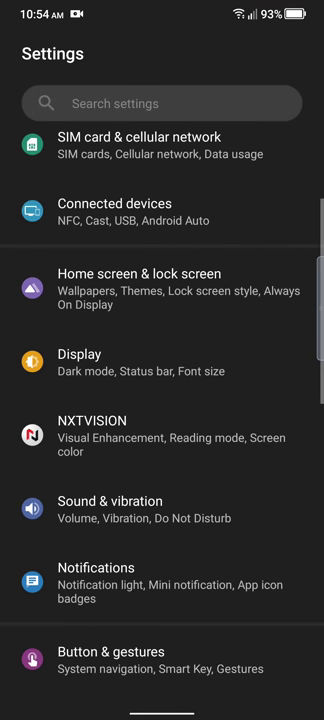
scroll(down, 3)
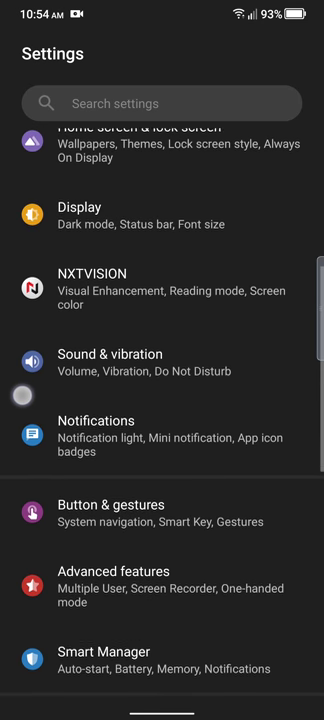
Set the notification light style to Effect 3 under Notifications and return to Settings
click(94, 420)
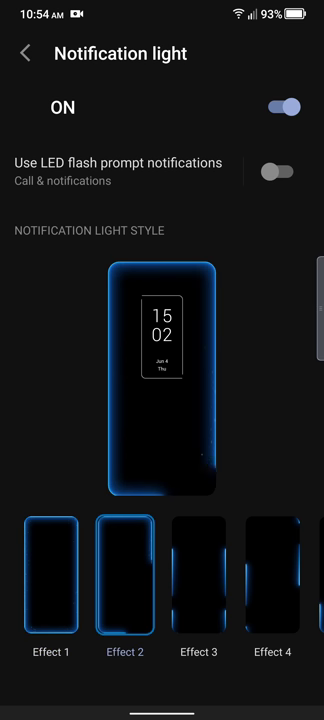
click(196, 588)
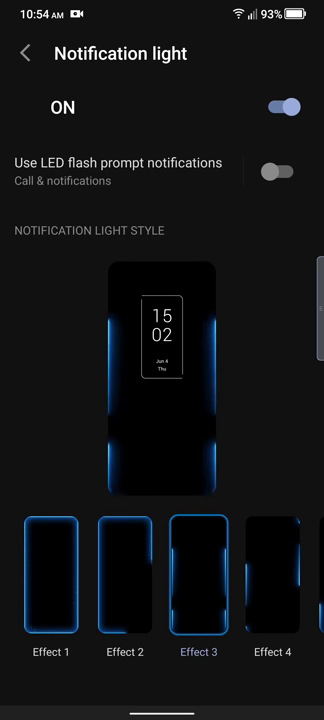
click(272, 588)
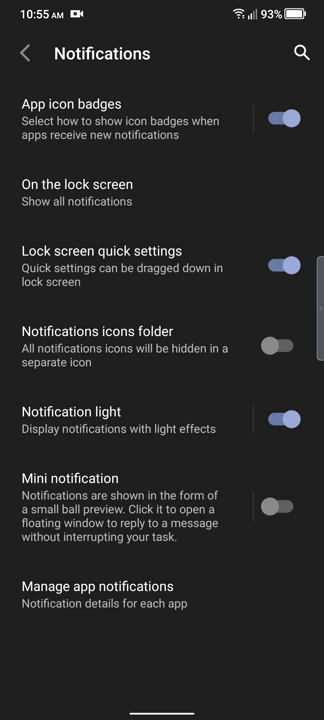
click(24, 54)
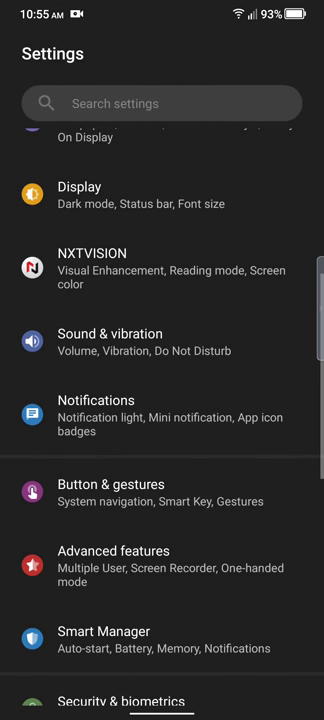
click(116, 484)
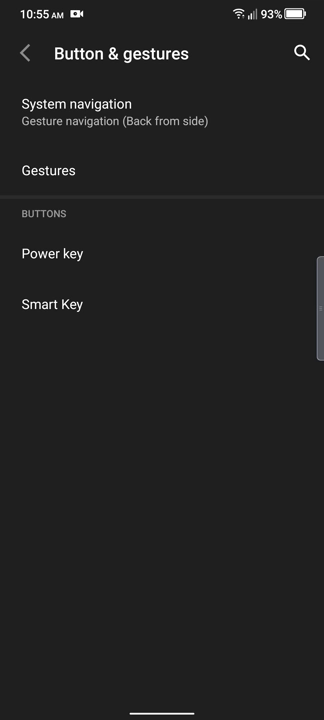
click(52, 304)
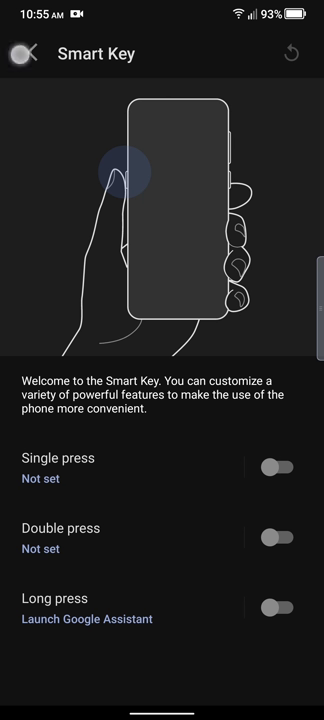
click(24, 52)
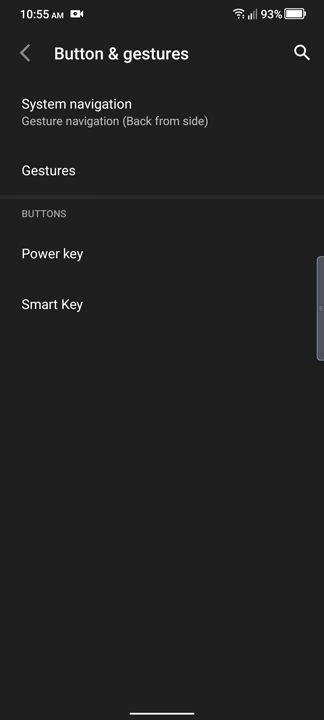
click(22, 52)
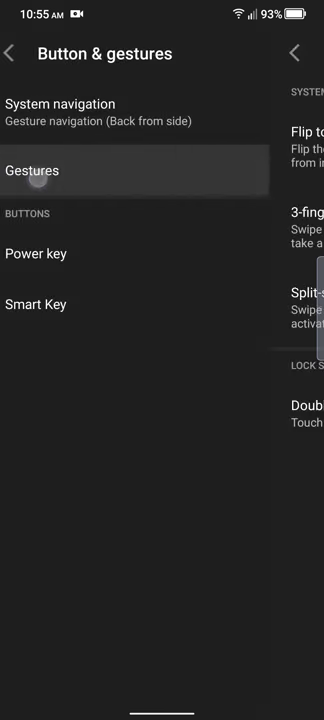
click(32, 170)
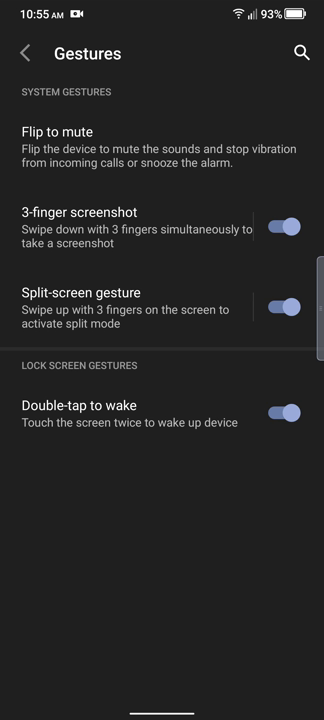
click(24, 54)
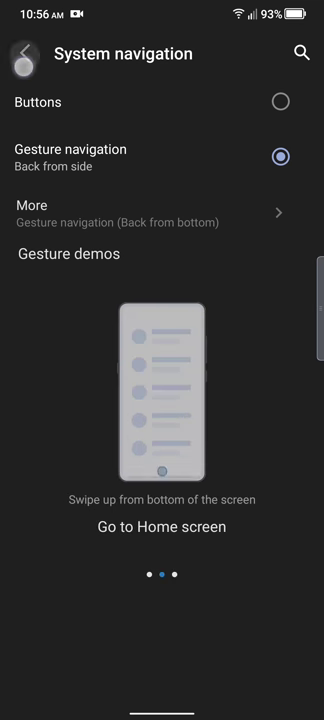
click(22, 52)
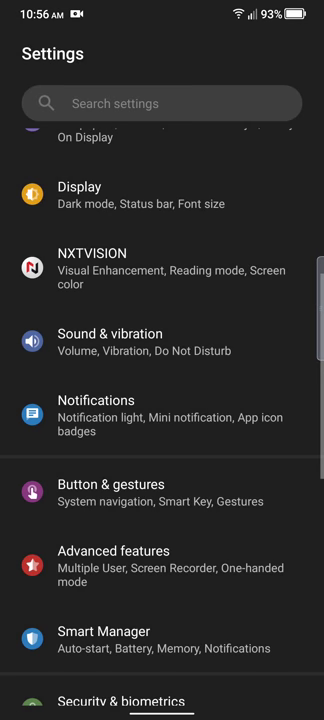
click(112, 564)
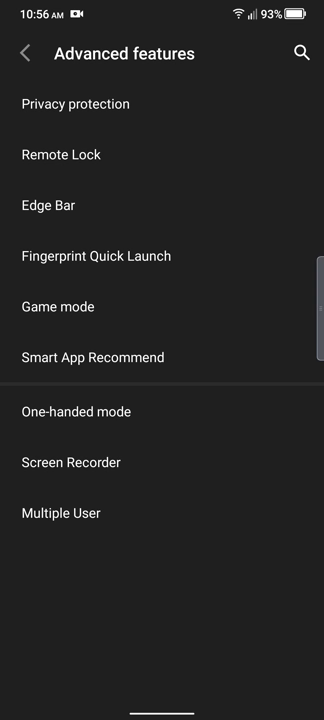
click(48, 204)
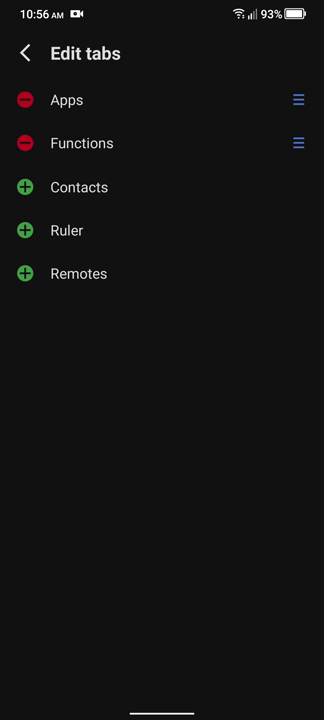
click(24, 52)
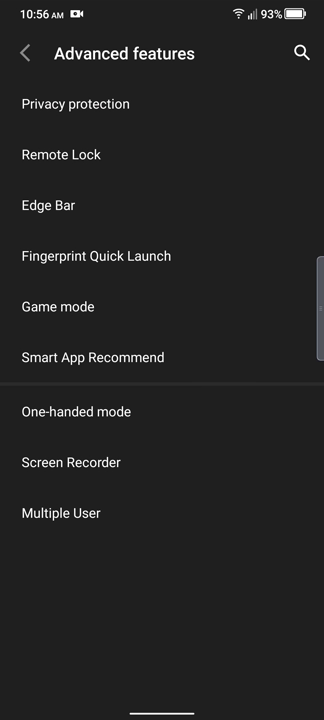
click(52, 306)
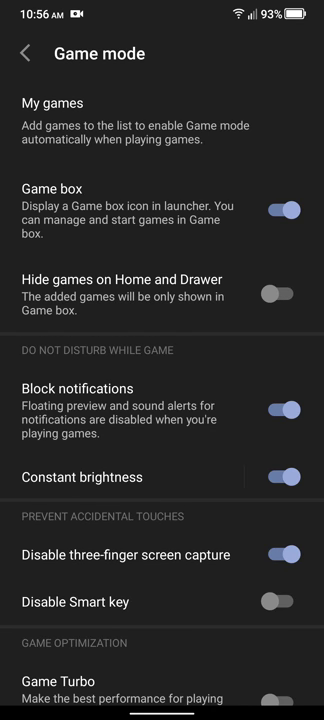
scroll(down, 3)
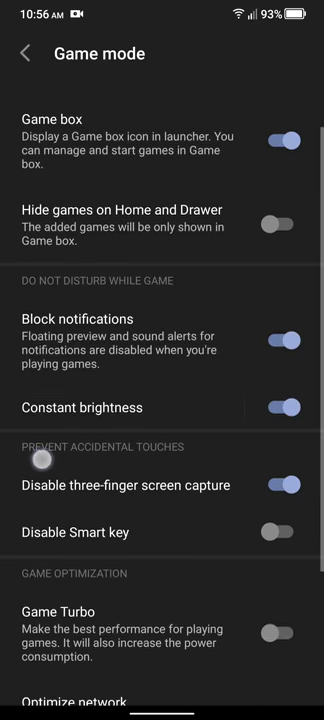
scroll(down, 3)
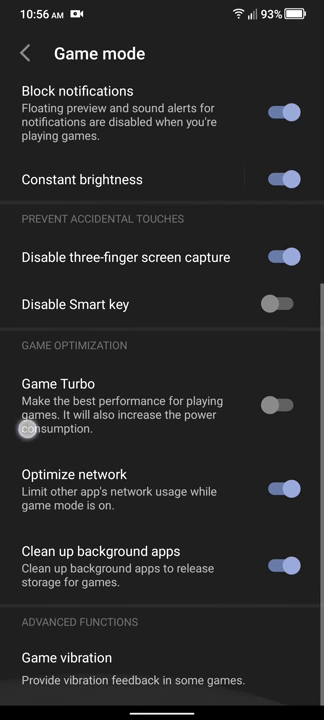
click(24, 54)
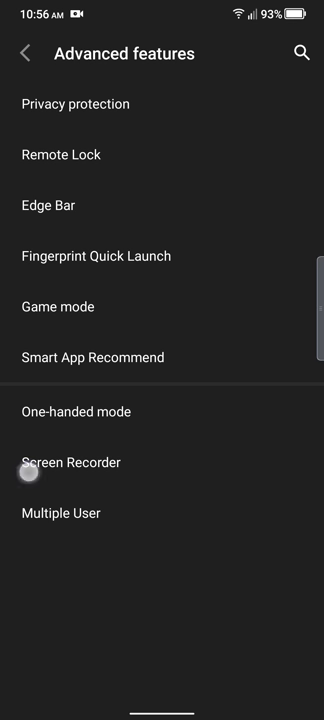
click(68, 462)
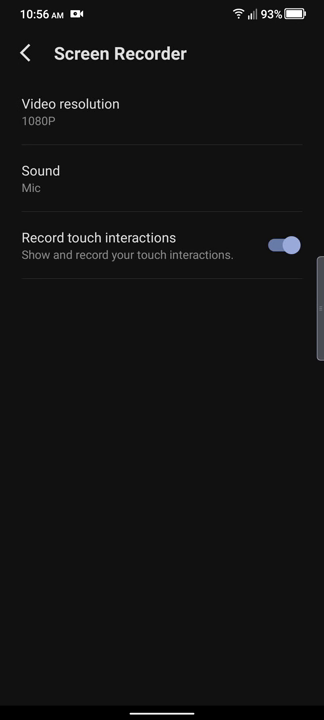
click(24, 52)
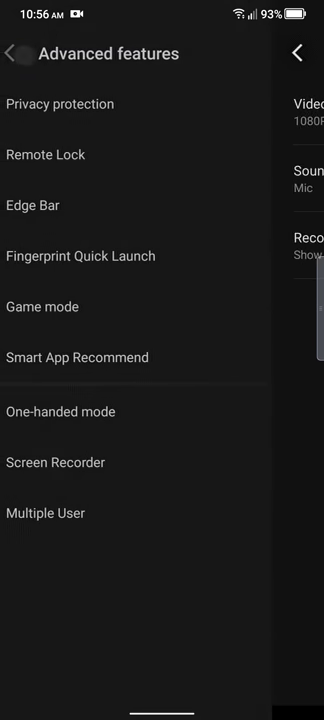
click(46, 512)
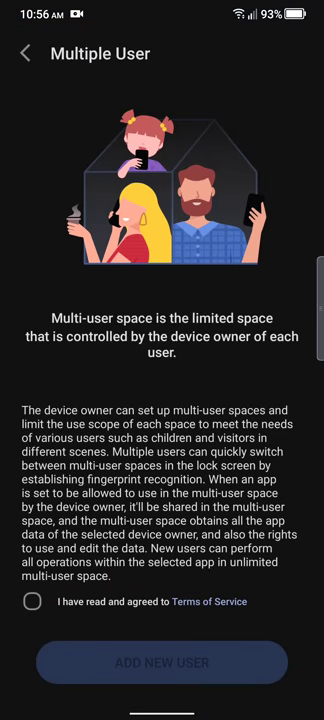
click(24, 52)
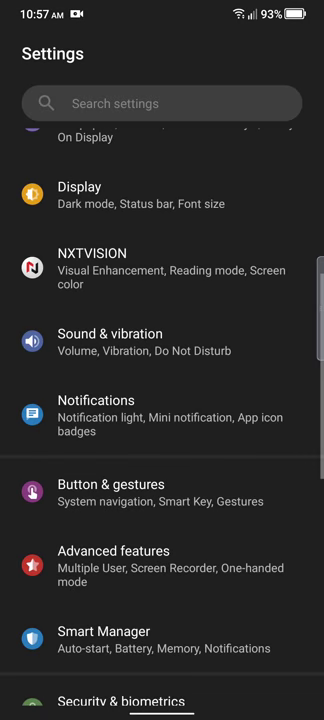
scroll(down, 3)
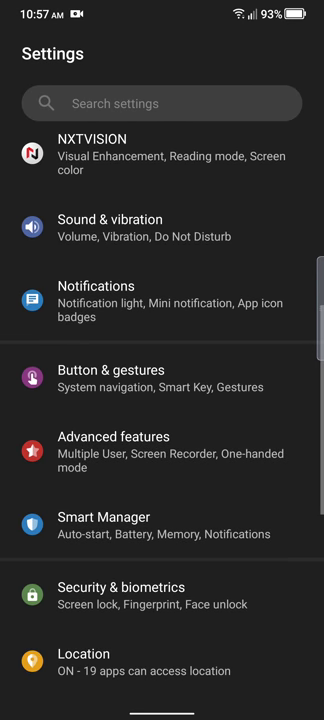
click(94, 516)
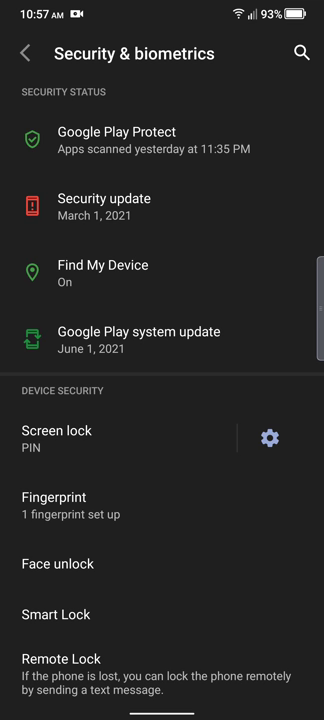
scroll(down, 3)
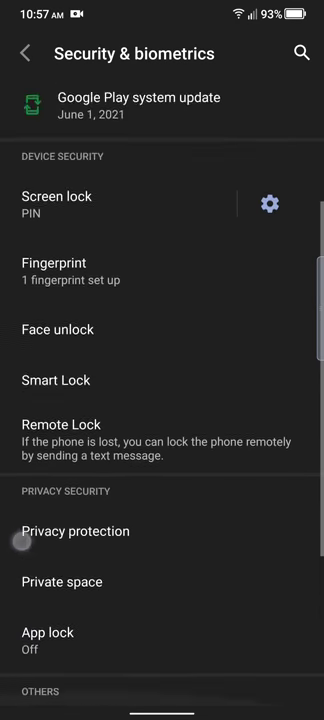
click(22, 52)
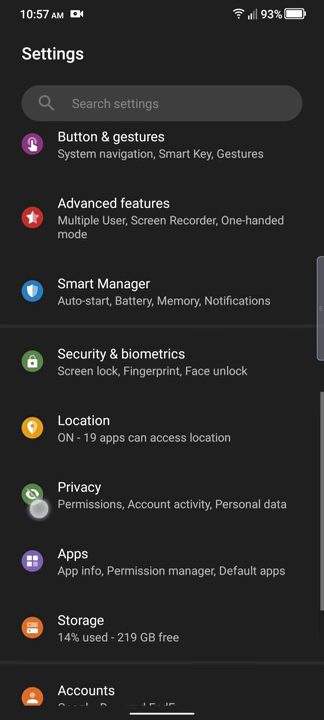
click(80, 620)
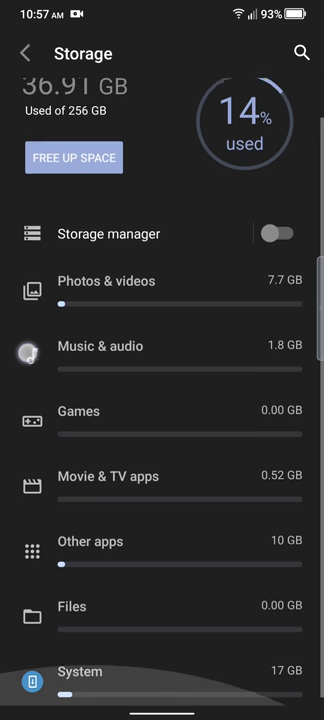
click(24, 52)
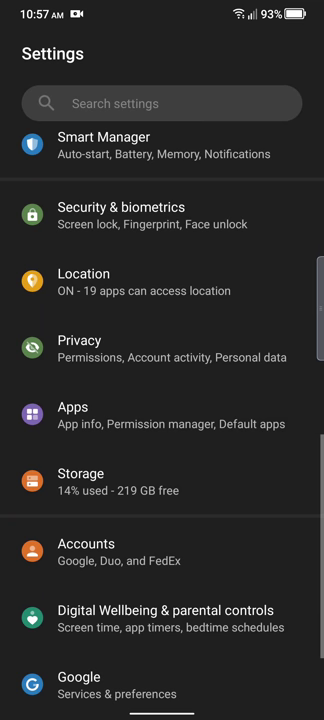
scroll(down, 3)
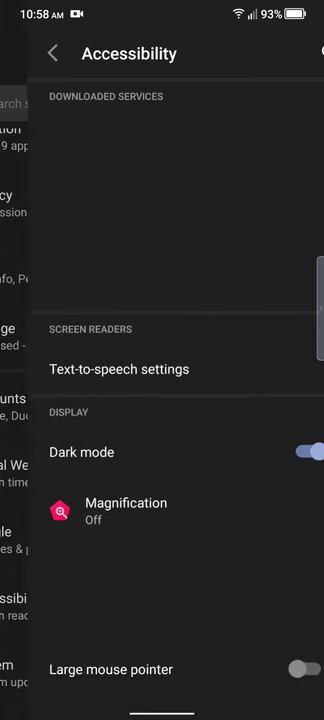
scroll(down, 3)
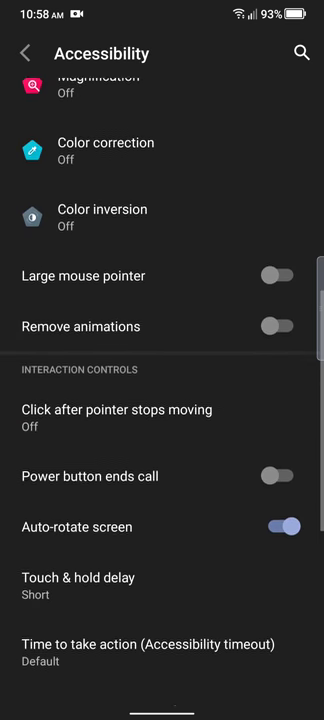
click(22, 52)
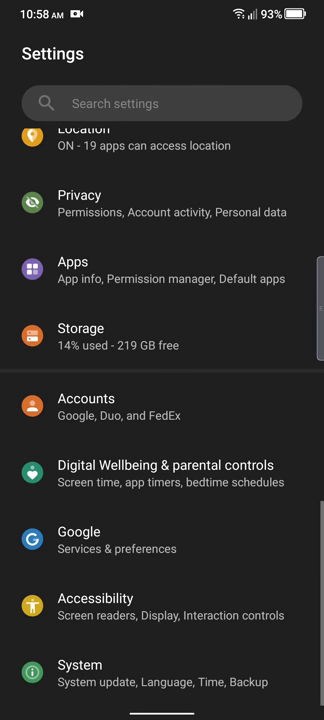
View About phone specs: TCL 20 Pro 5G, Snapdragon 750G, 256GB+6GB, 4500 mAh, Android 11
click(76, 664)
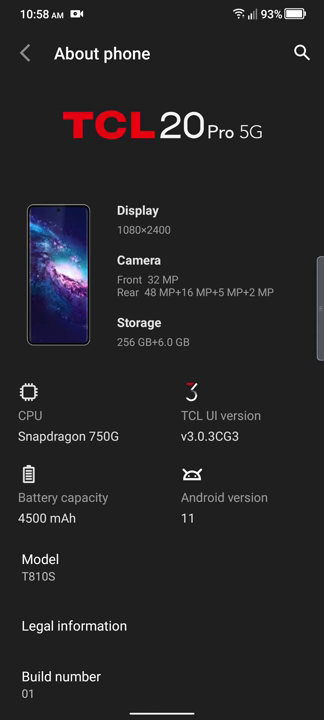
click(48, 576)
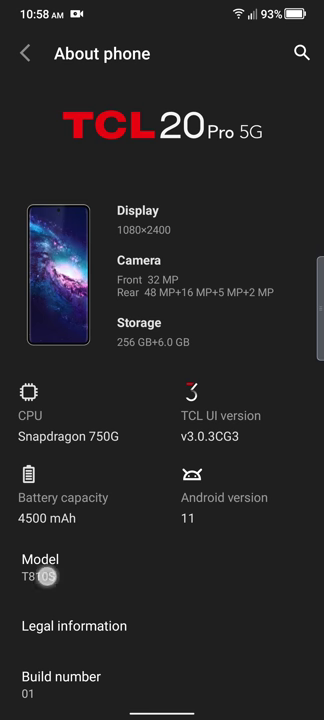
scroll(down, 3)
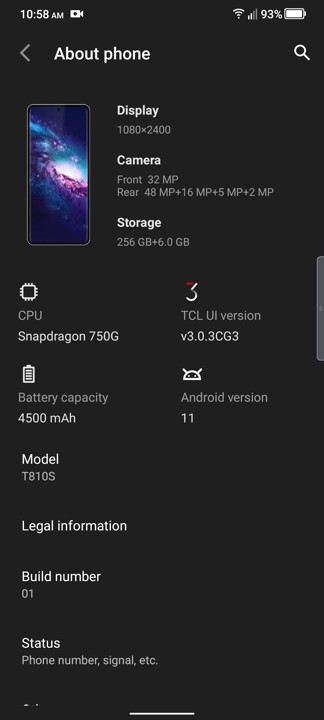
scroll(down, 3)
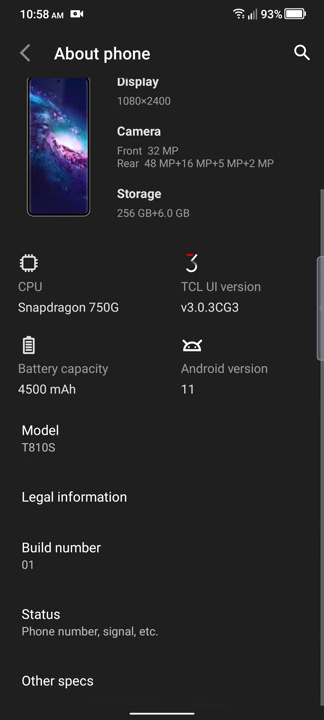